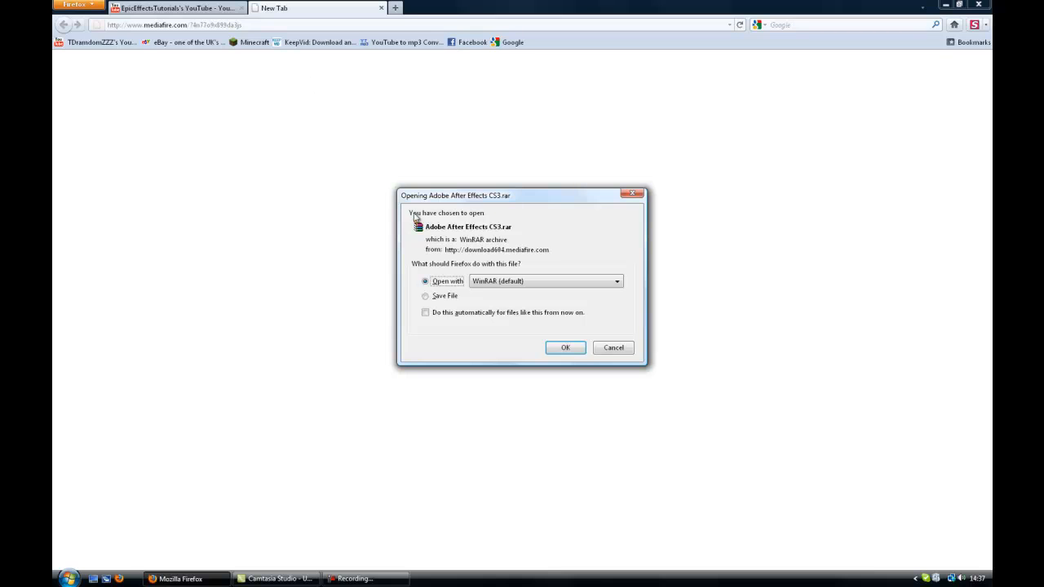
# Accept opening the downloaded After Effects CS3 archive with WinRAR.
pyautogui.click(564, 347)
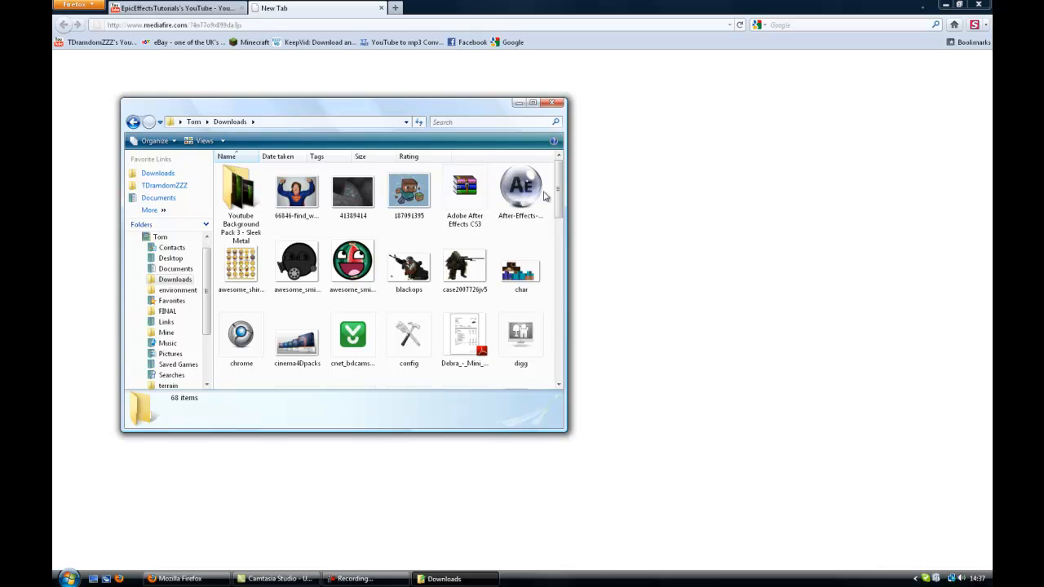
# Open the Adobe After Effects CS3 RAR file from Downloads in WinRAR.
pyautogui.click(465, 193)
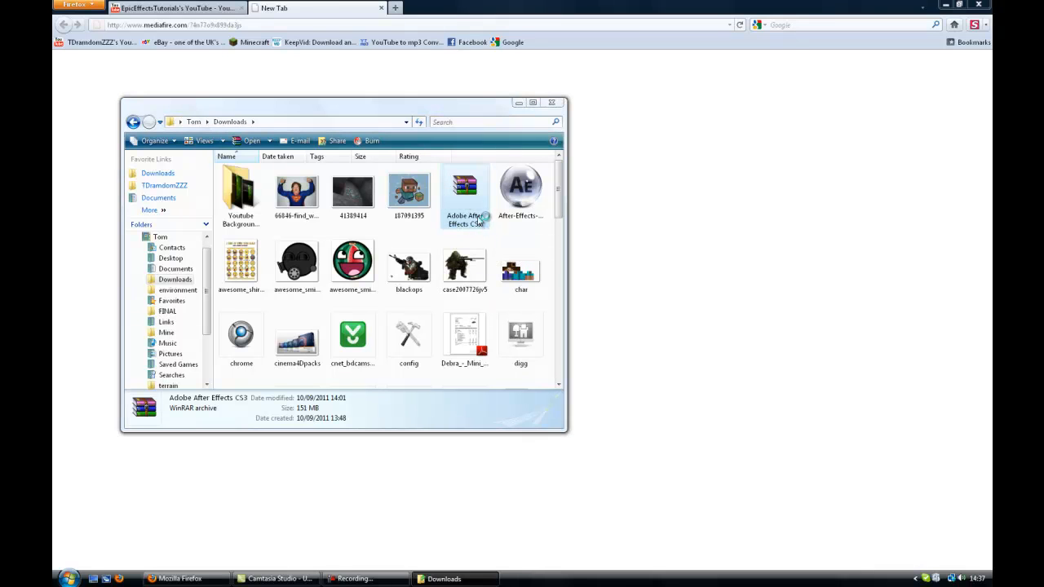
pyautogui.moveTo(486, 192)
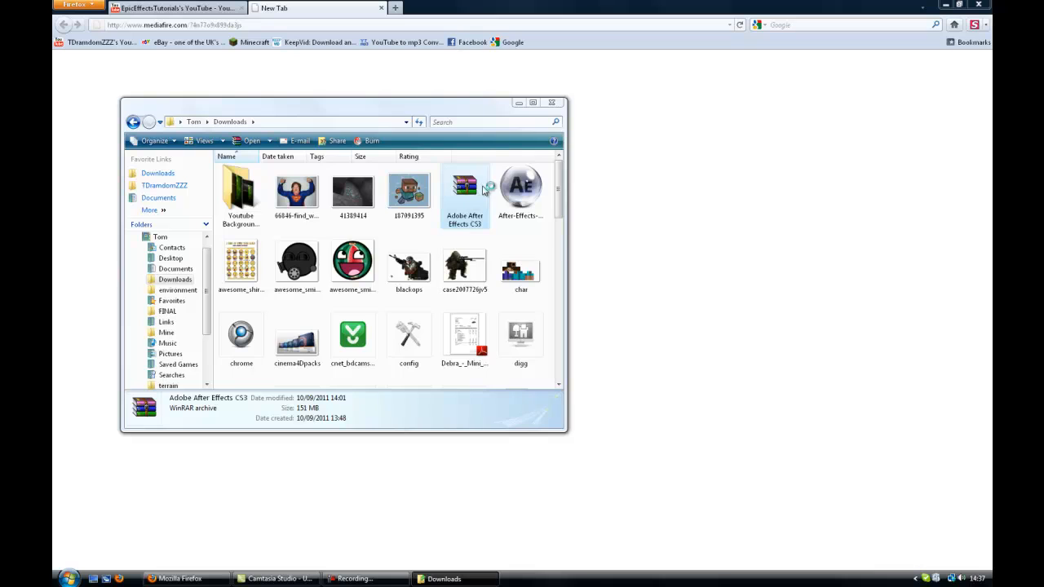
pyautogui.doubleClick(465, 193)
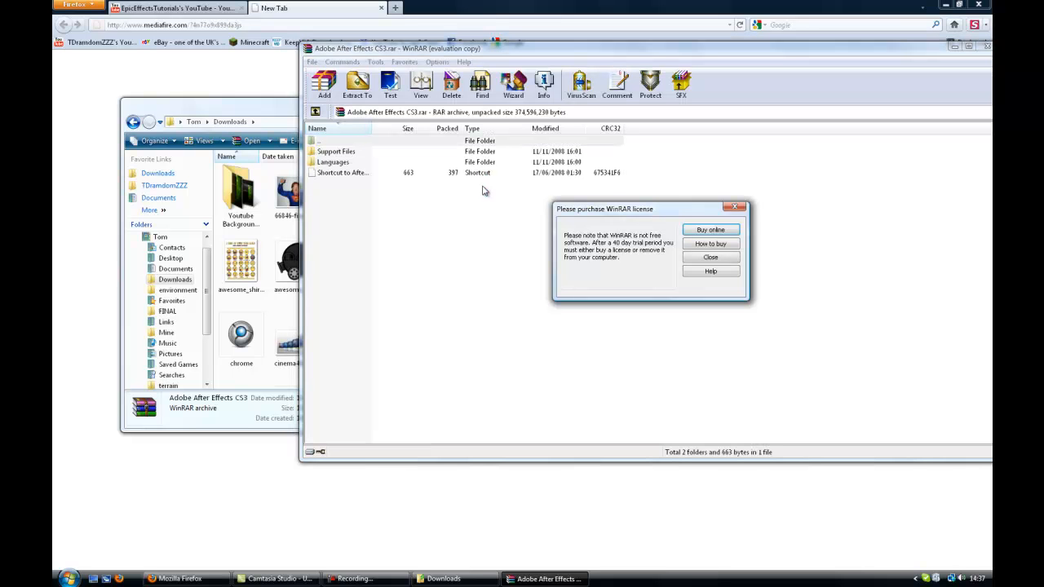
# Dismiss the license reminder and extract the archive to the Desktop.
pyautogui.click(711, 258)
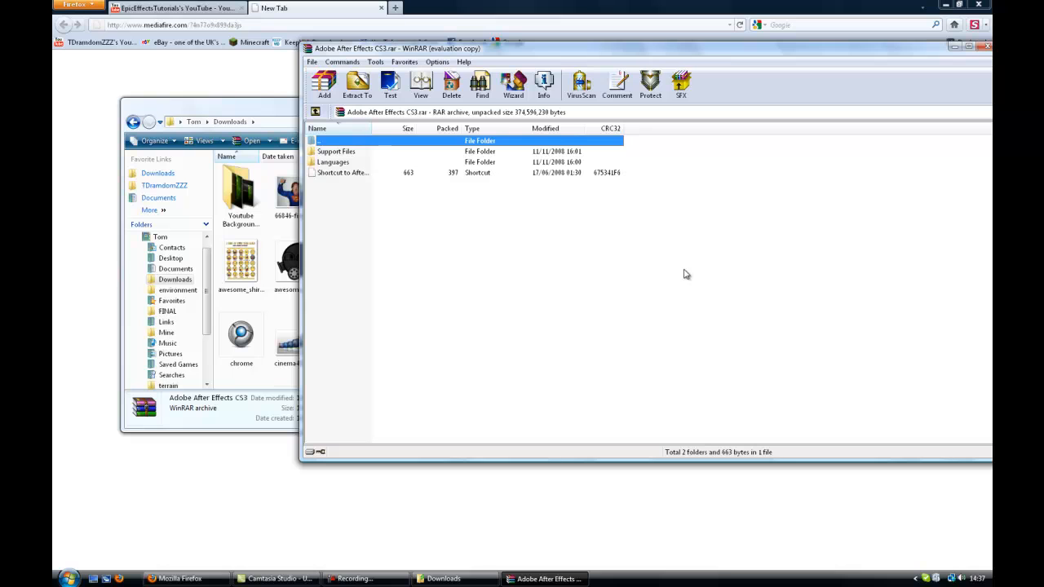
pyautogui.moveTo(682, 264)
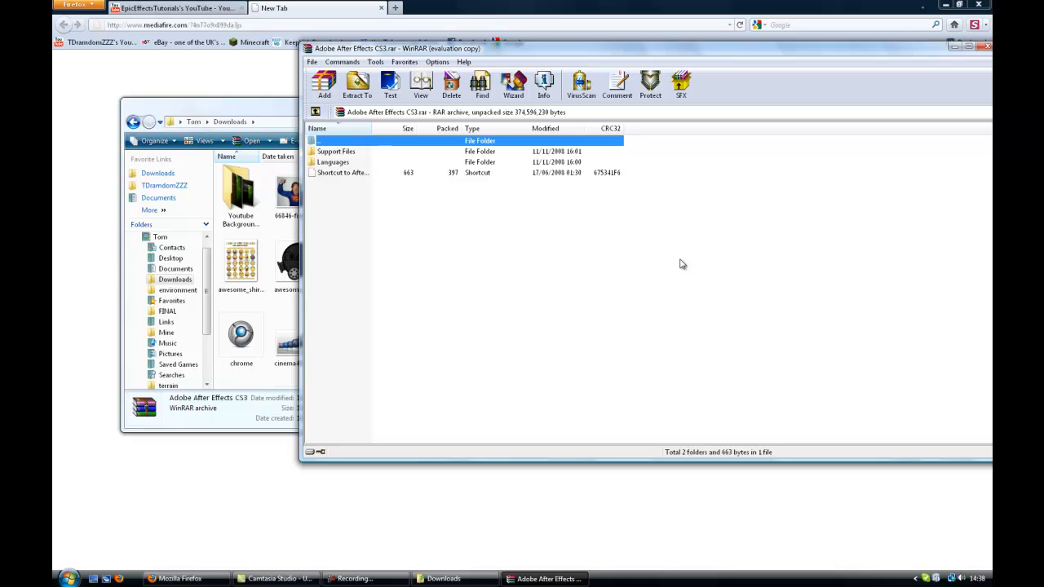
pyautogui.moveTo(326, 199)
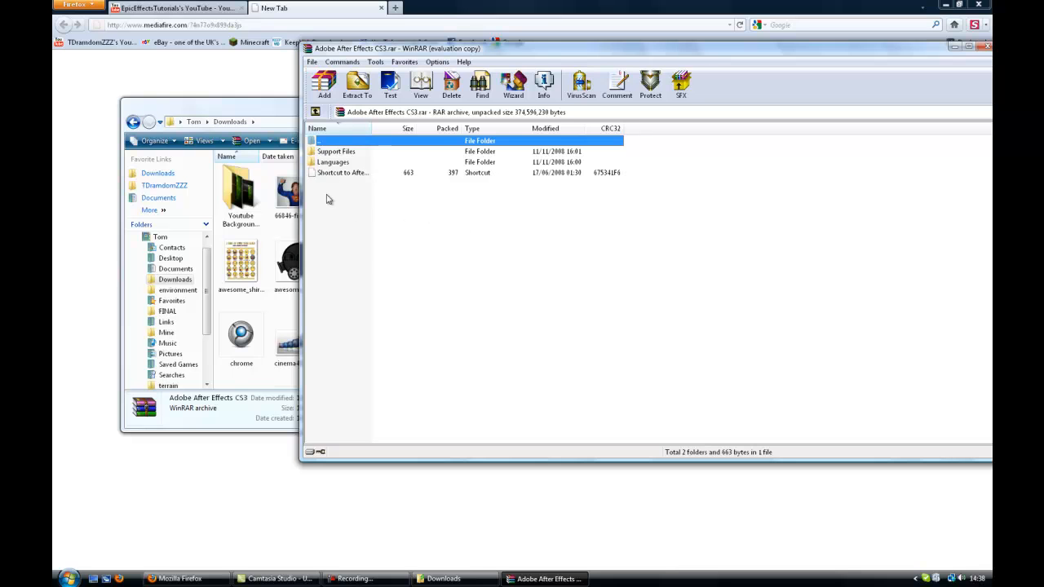
pyautogui.click(356, 84)
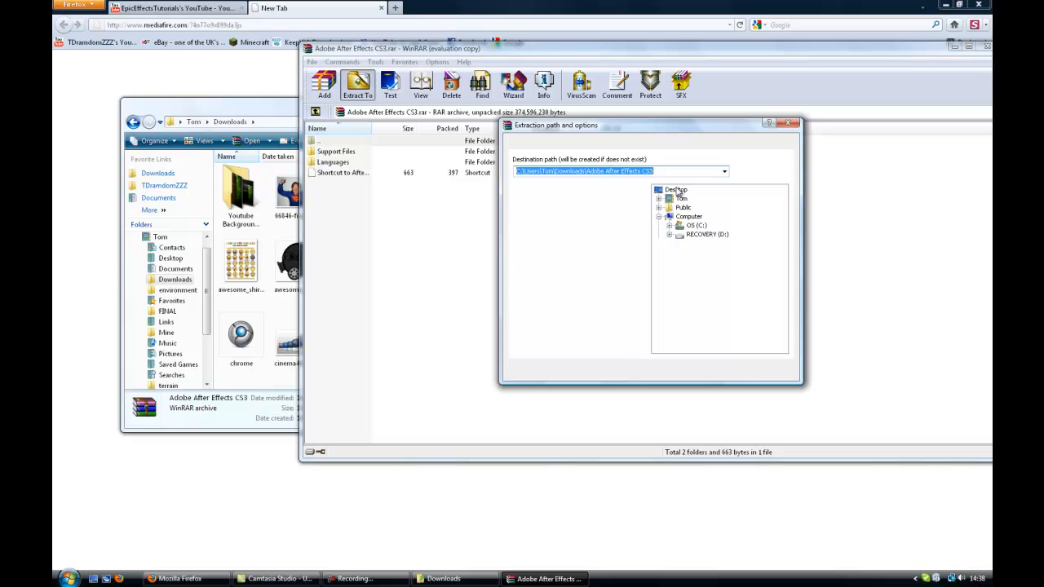
pyautogui.click(357, 85)
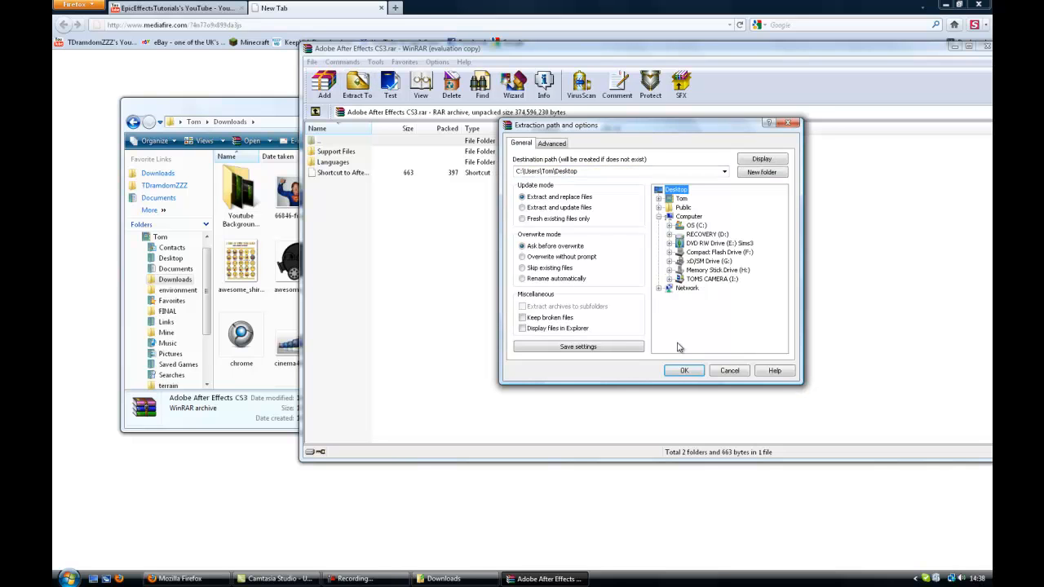
pyautogui.click(684, 371)
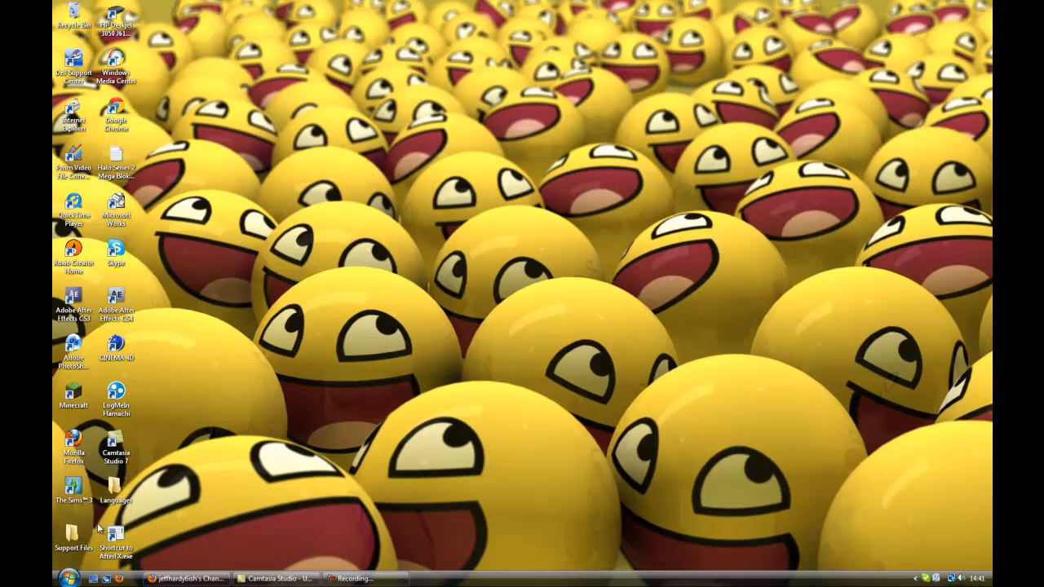
pyautogui.click(116, 535)
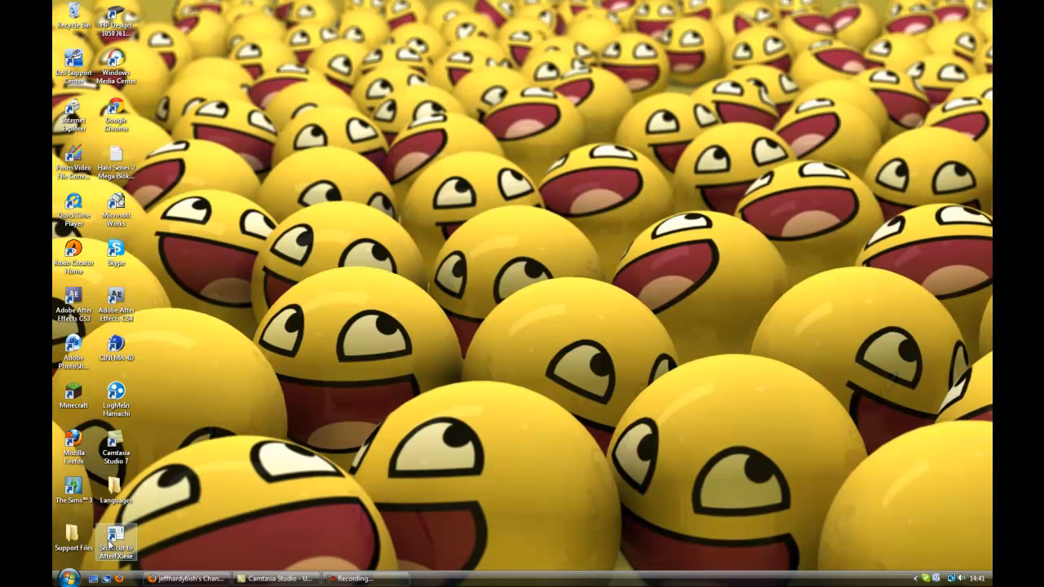
pyautogui.click(116, 539)
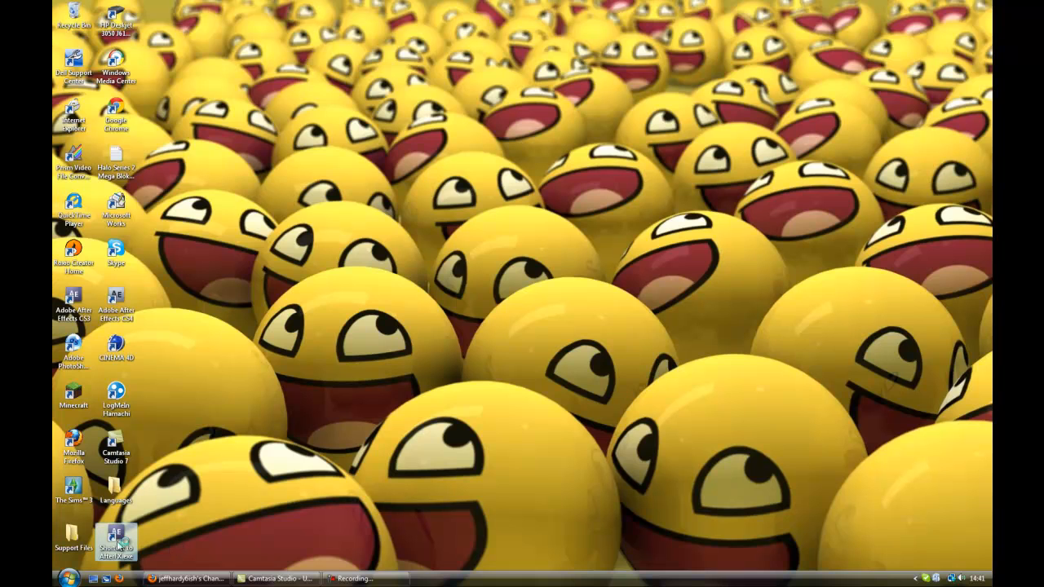
pyautogui.moveTo(117, 539)
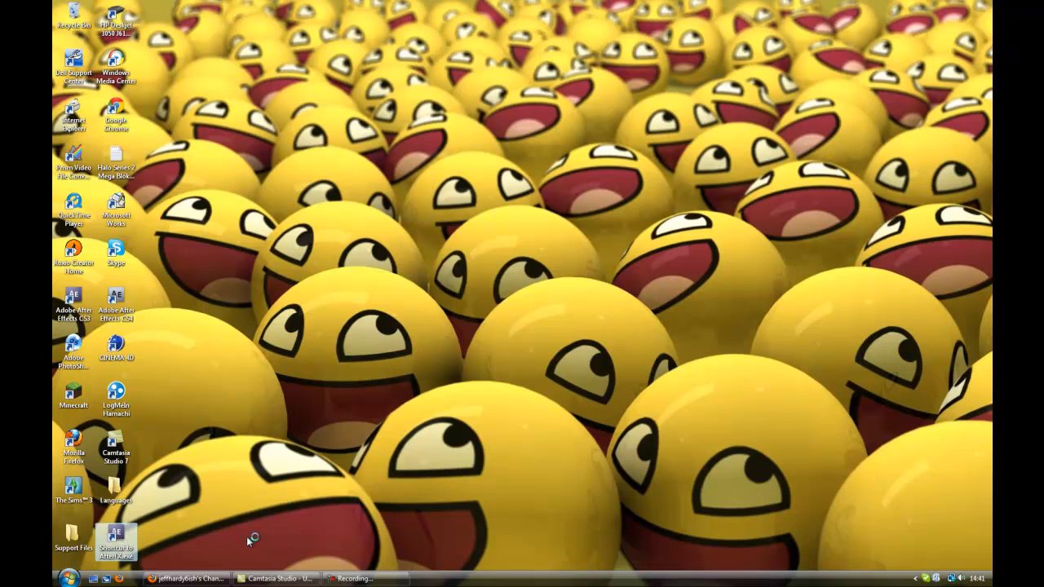
pyautogui.moveTo(57, 310)
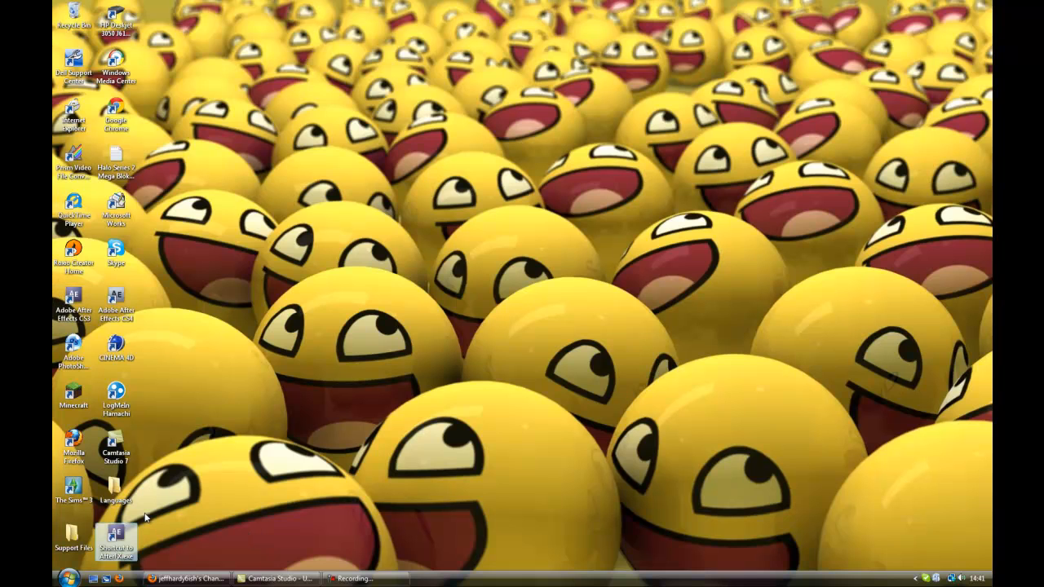
pyautogui.moveTo(85, 519)
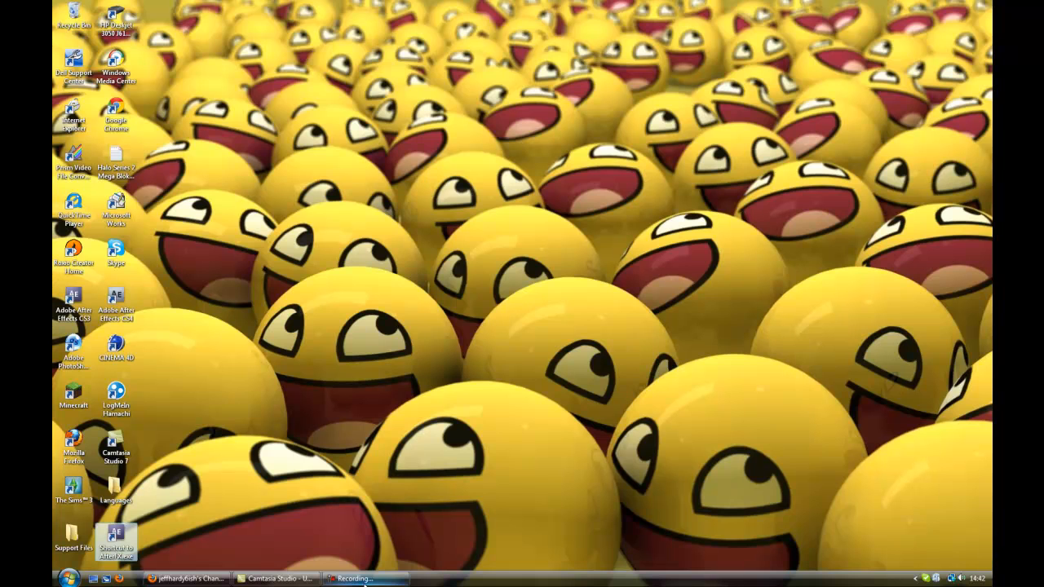
# Launch After Effects CS3 from the extracted desktop shortcut.
pyautogui.doubleClick(116, 537)
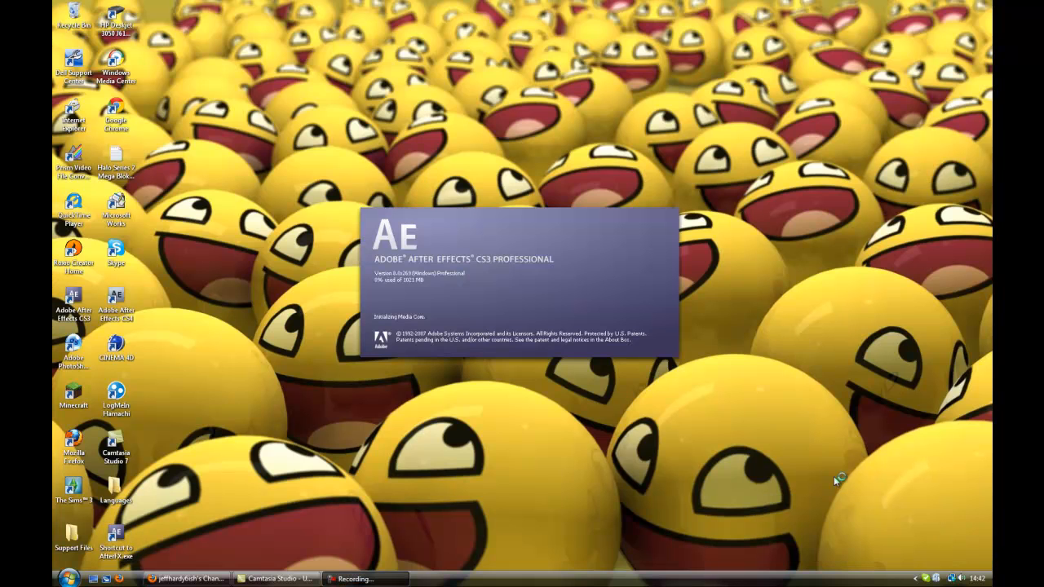
pyautogui.moveTo(507, 440)
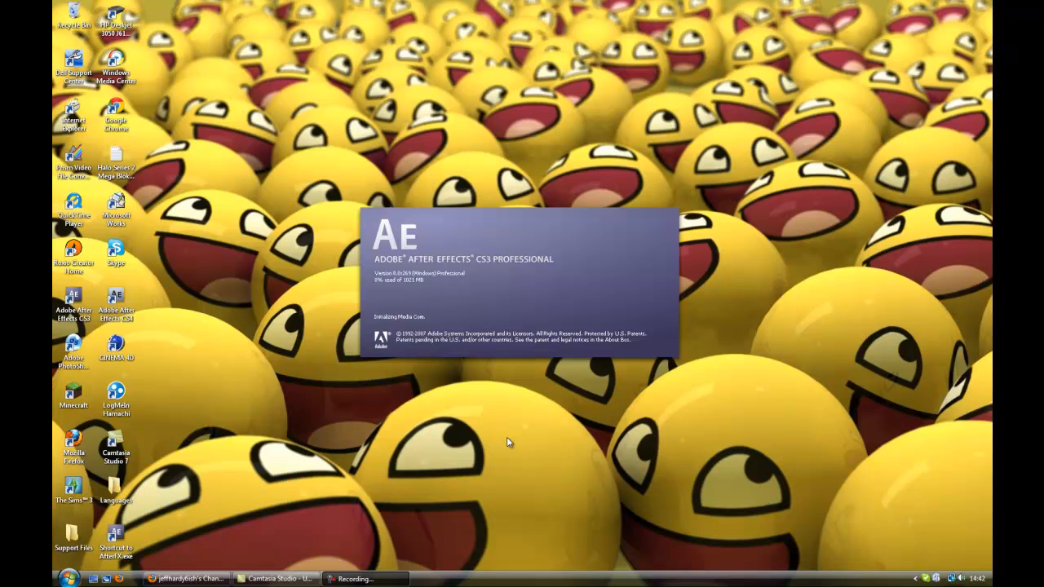
pyautogui.moveTo(400, 265)
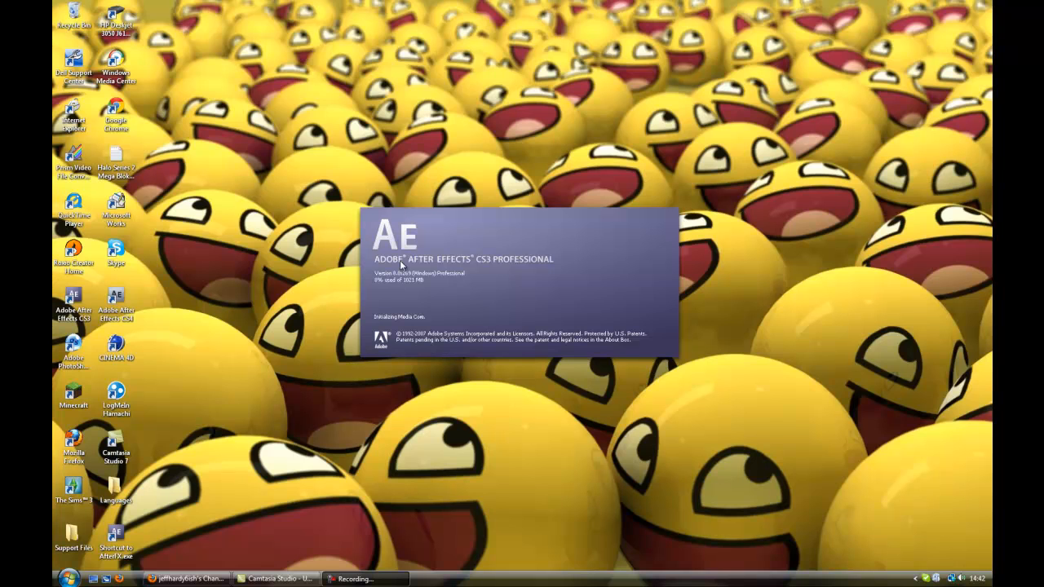
pyautogui.moveTo(456, 277)
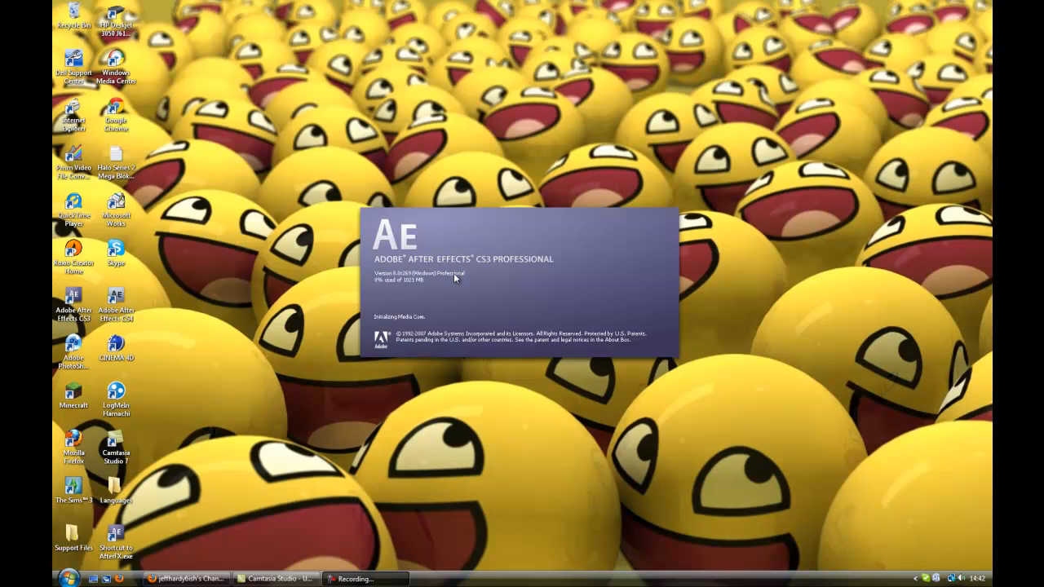
pyautogui.moveTo(437, 288)
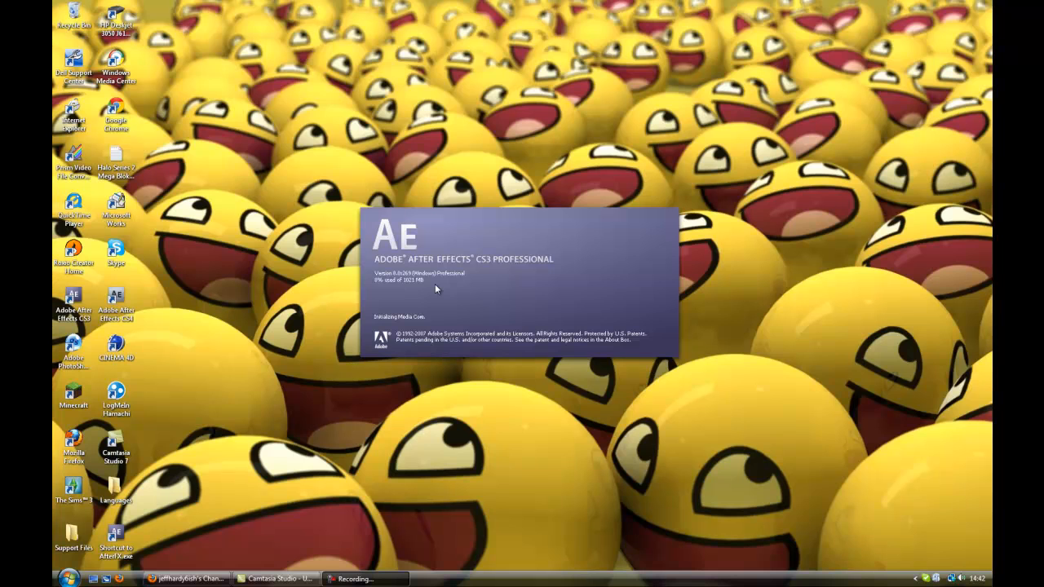
pyautogui.moveTo(127, 341)
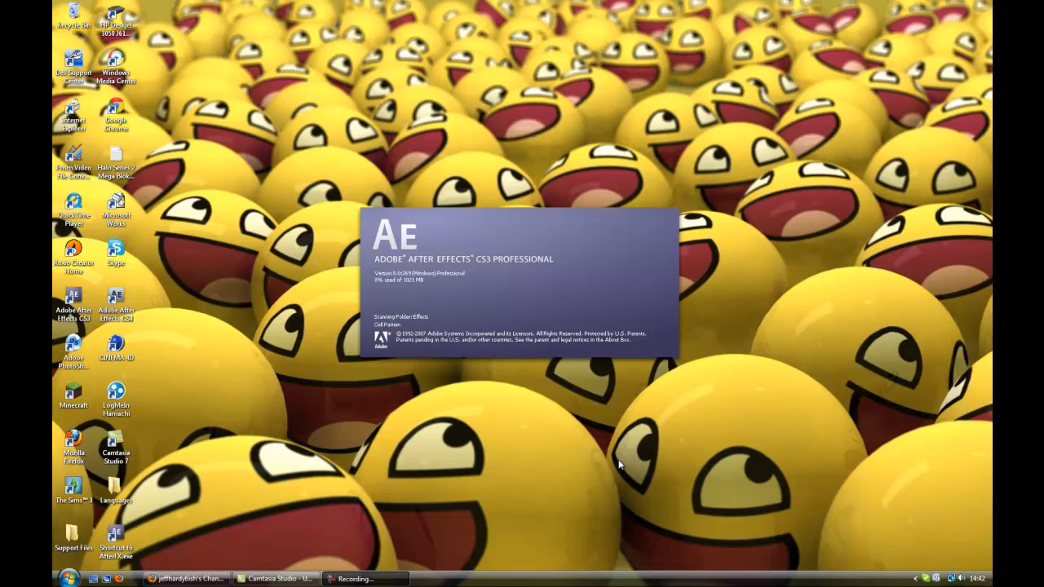
pyautogui.moveTo(515, 400)
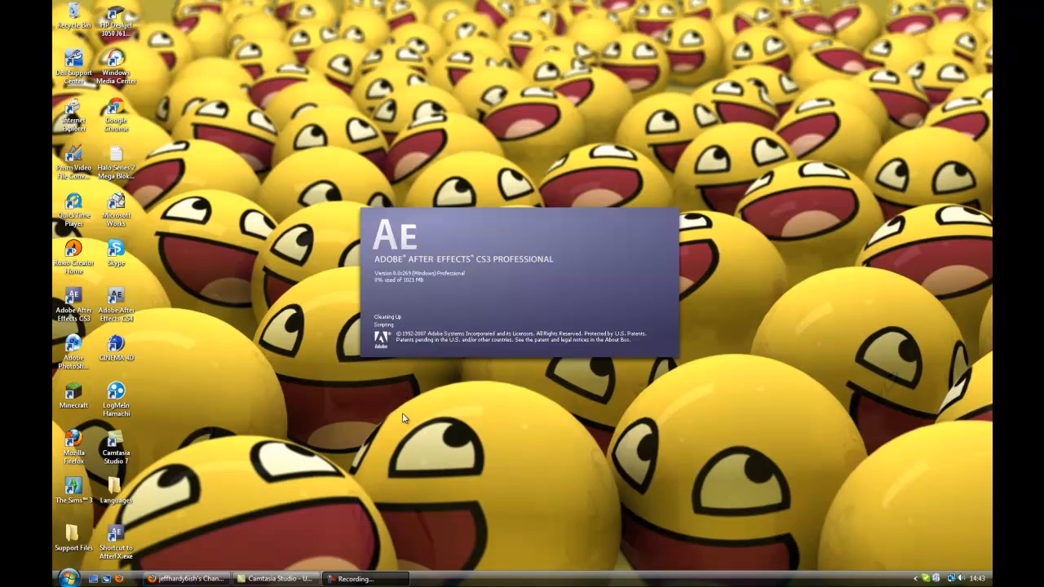
pyautogui.moveTo(351, 561)
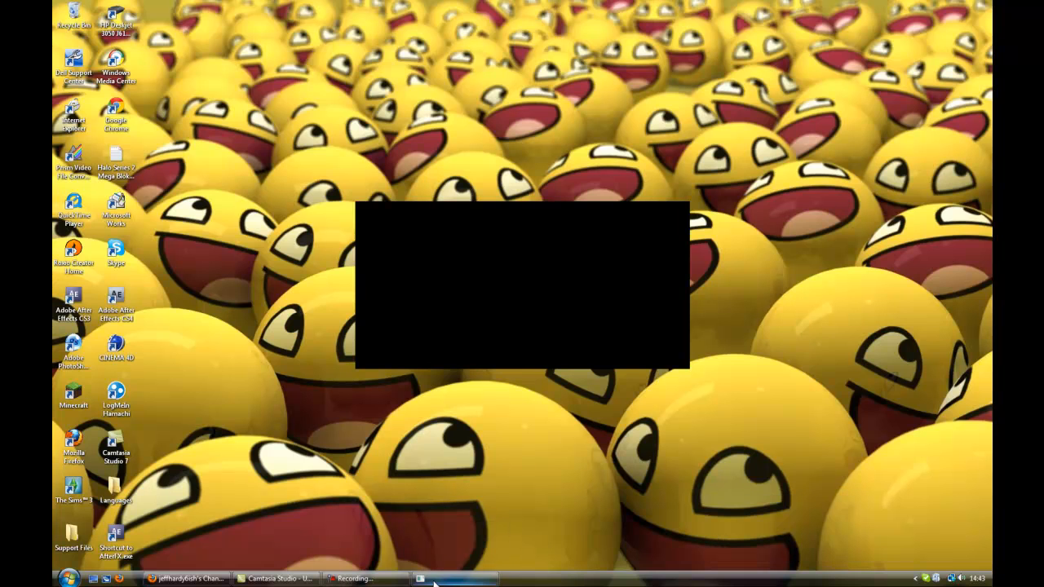
# Search Effects & Presets for 'cc le' and focus the Project and Composition panels.
pyautogui.click(453, 579)
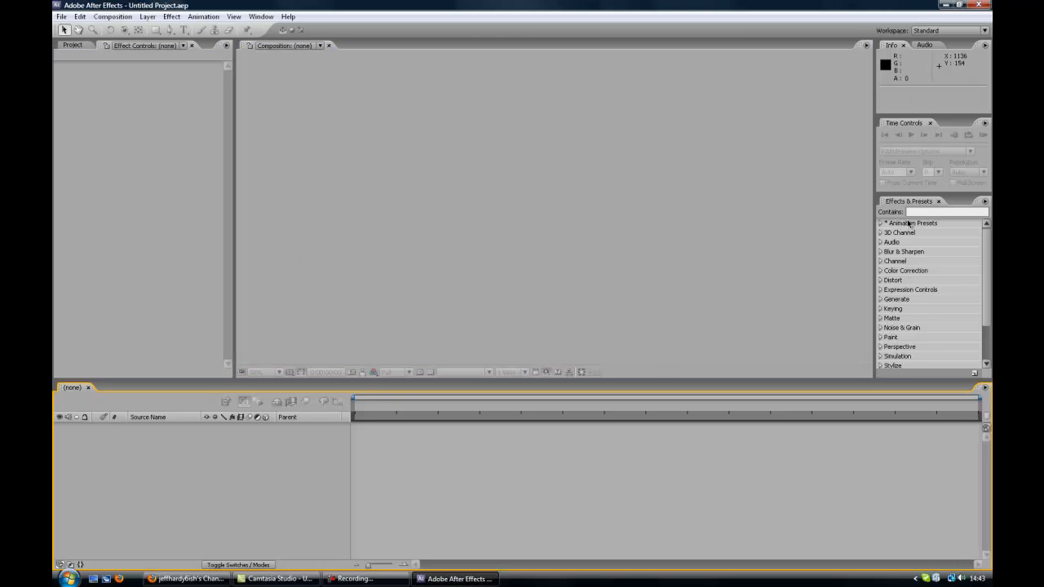
pyautogui.click(950, 212)
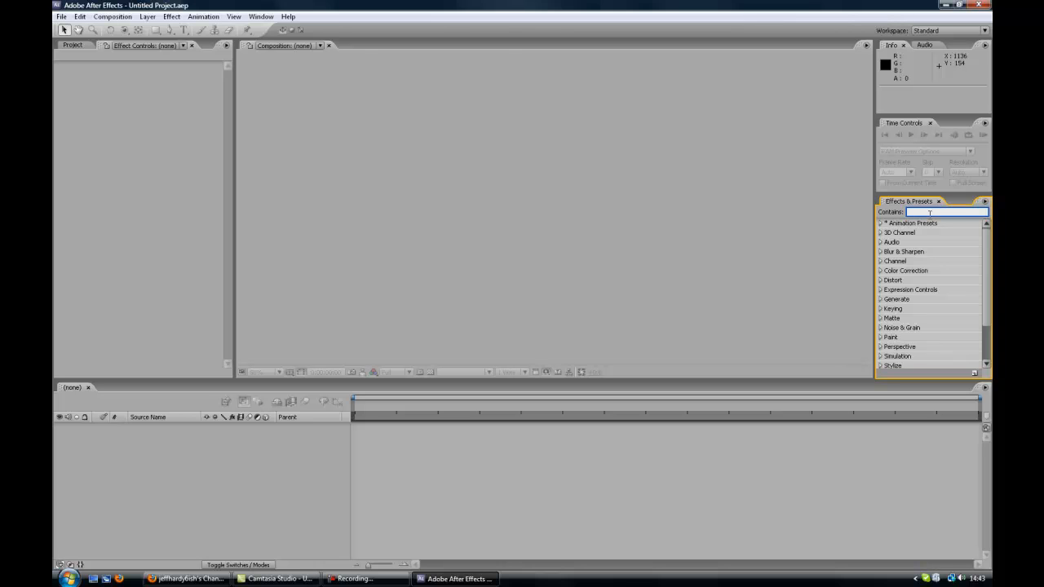
pyautogui.write('cc le')
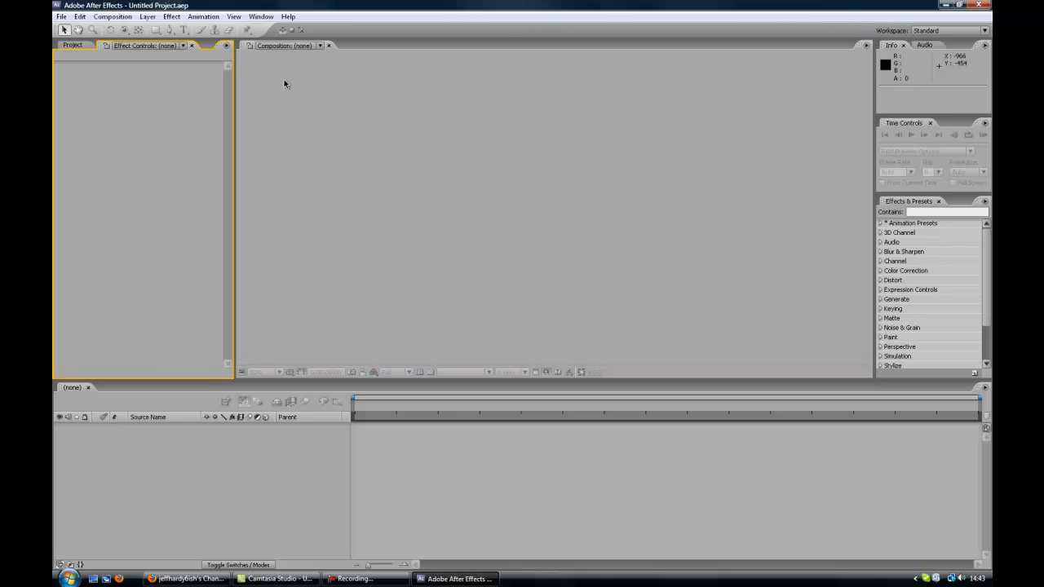
pyautogui.click(171, 16)
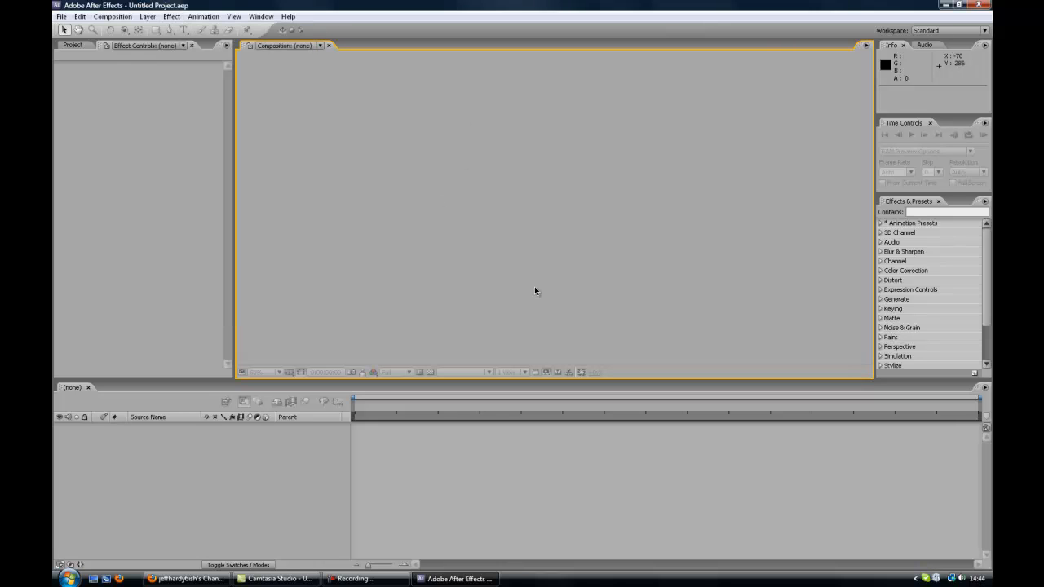
pyautogui.click(367, 579)
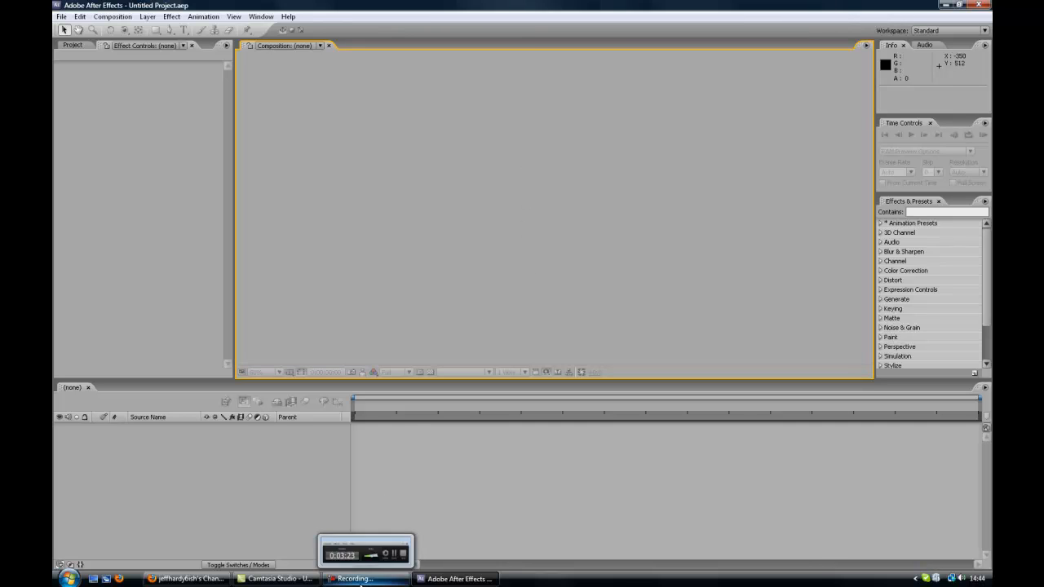